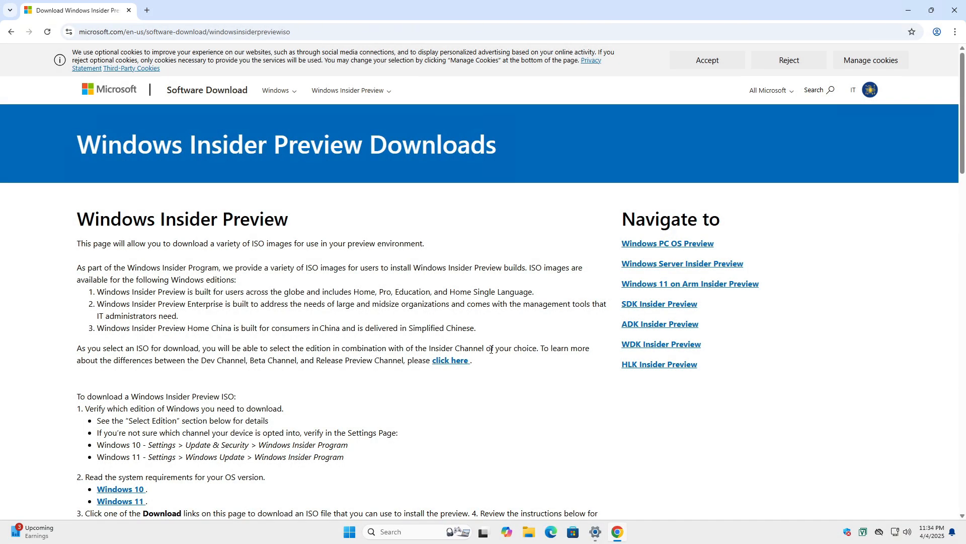
# Review the Windows Insider Preview ISO editions on the download page, then enter 'bypassnro'.
pyautogui.scroll(-3)
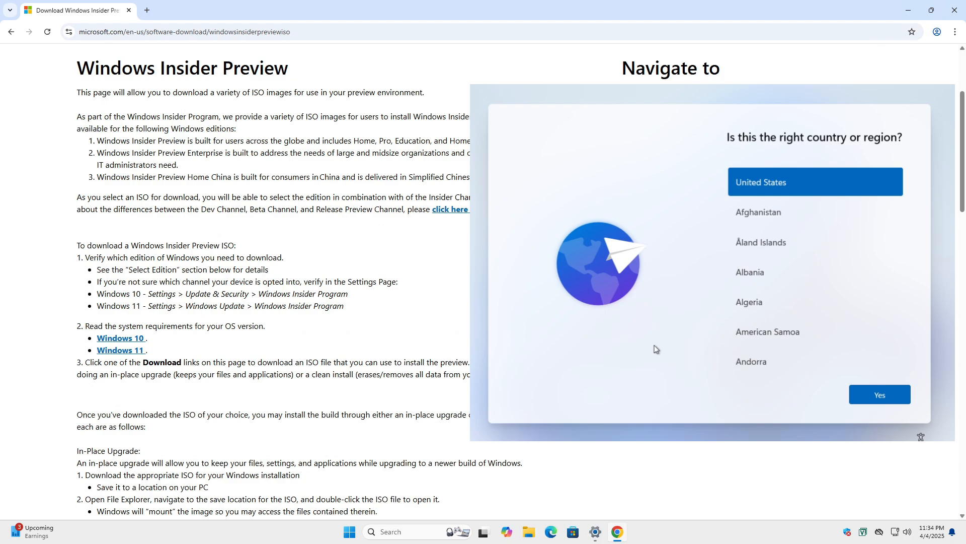
pyautogui.scroll(-3)
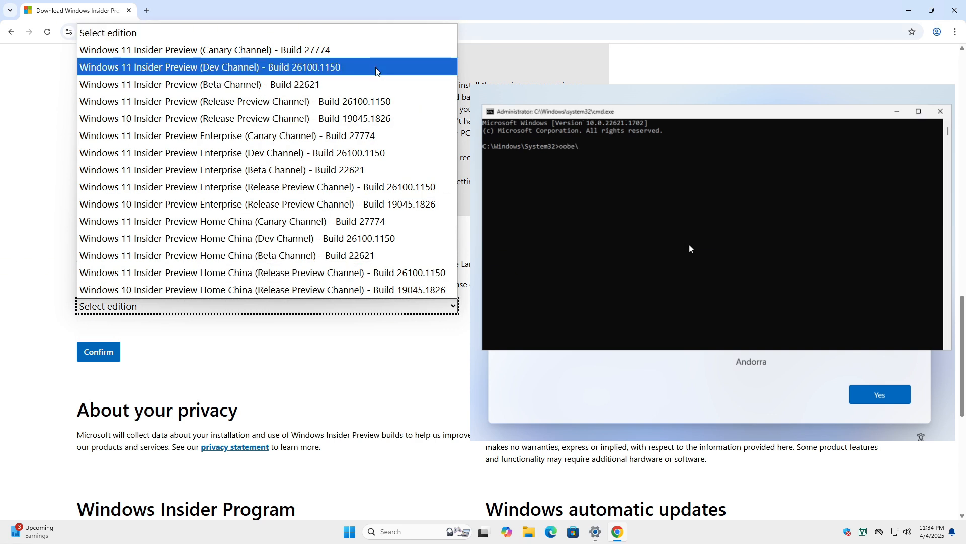
pyautogui.write('bypassnro')
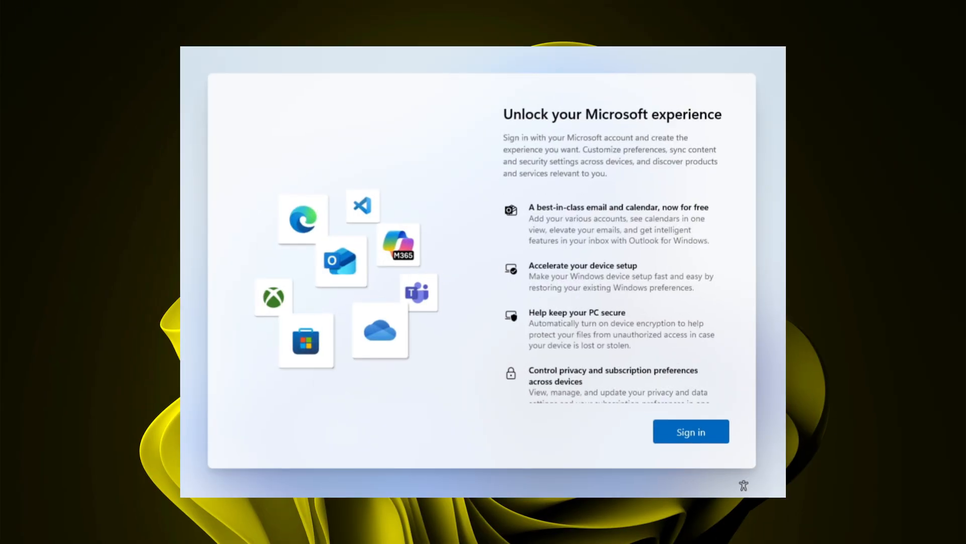
pyautogui.moveTo(475, 302)
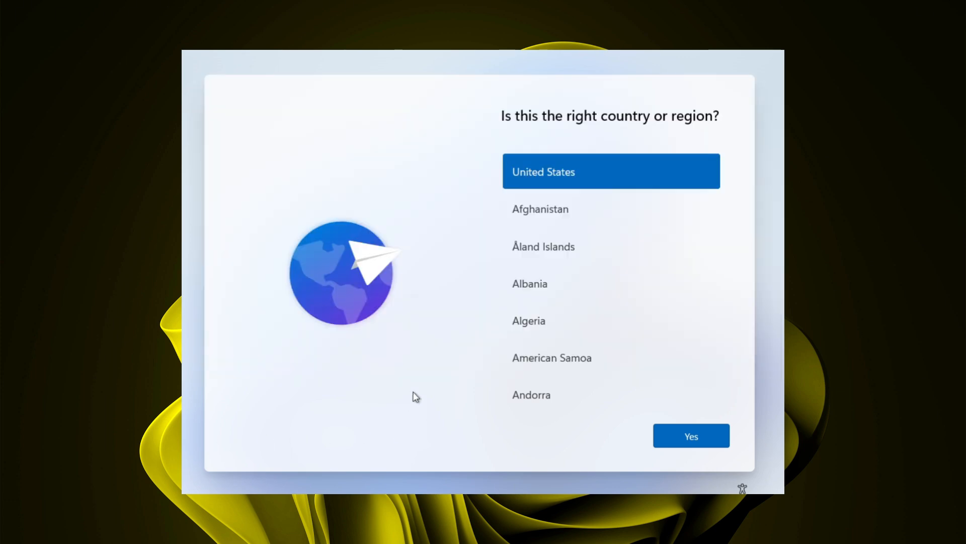
pyautogui.moveTo(371, 382)
pyautogui.write('oobe')
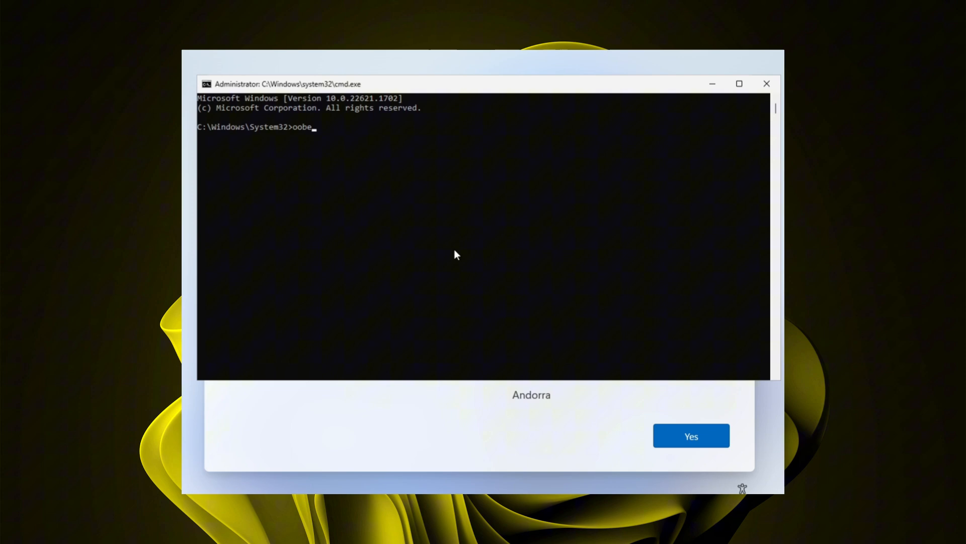
# Run oobe\bypassnro in Command Prompt to skip the network requirement.
pyautogui.write('\\')
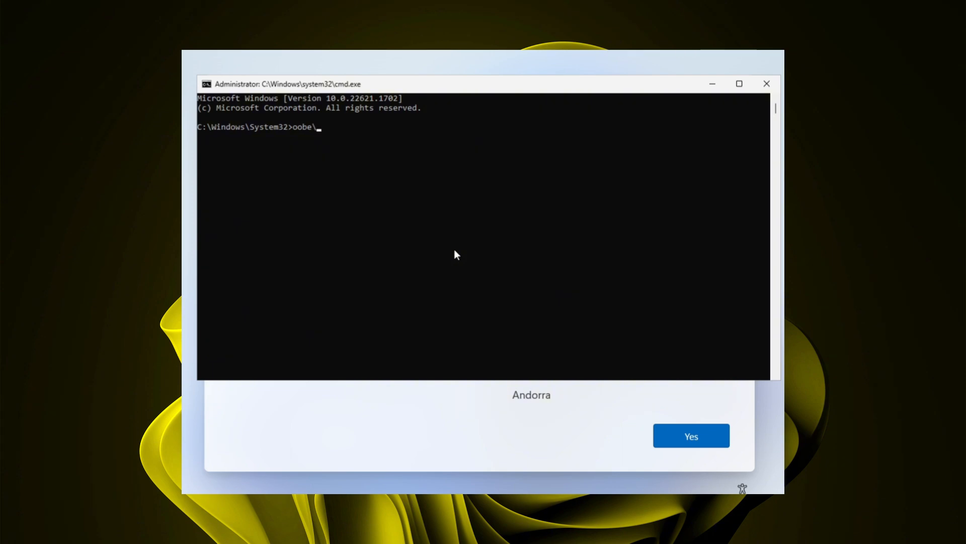
pyautogui.write('bypass')
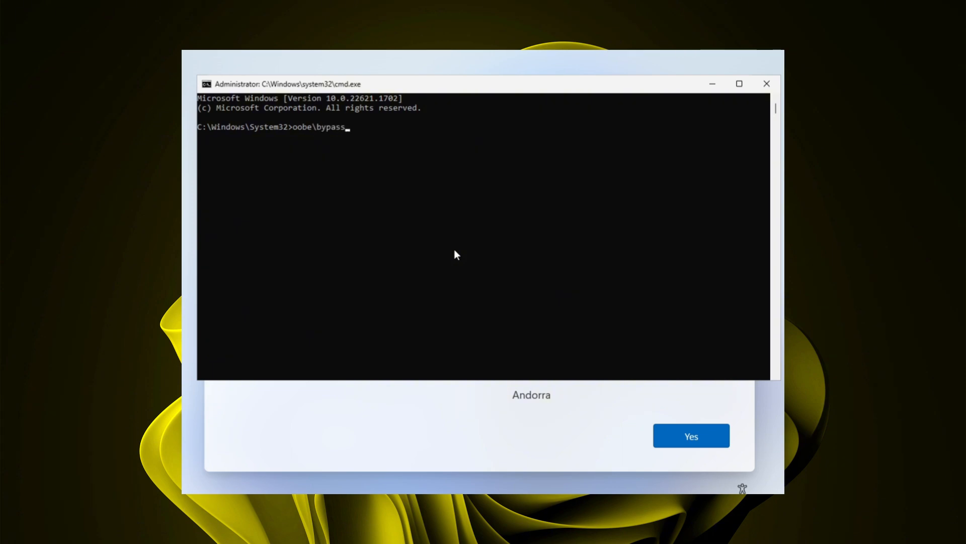
pyautogui.write('nro')
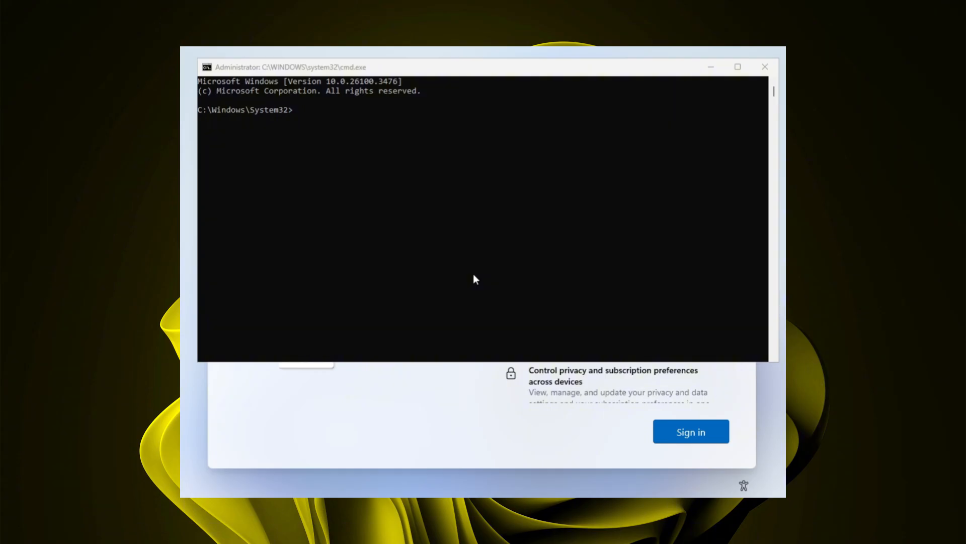
# Run 'start ms-cxh://localonly' to bring up the 'Create a user for this PC' form.
pyautogui.write('start')
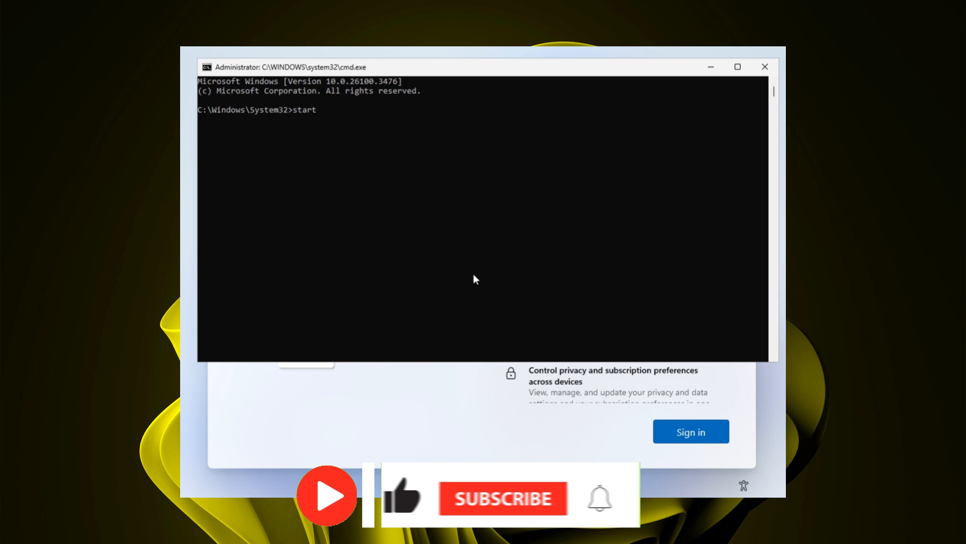
pyautogui.write('ms-cxh')
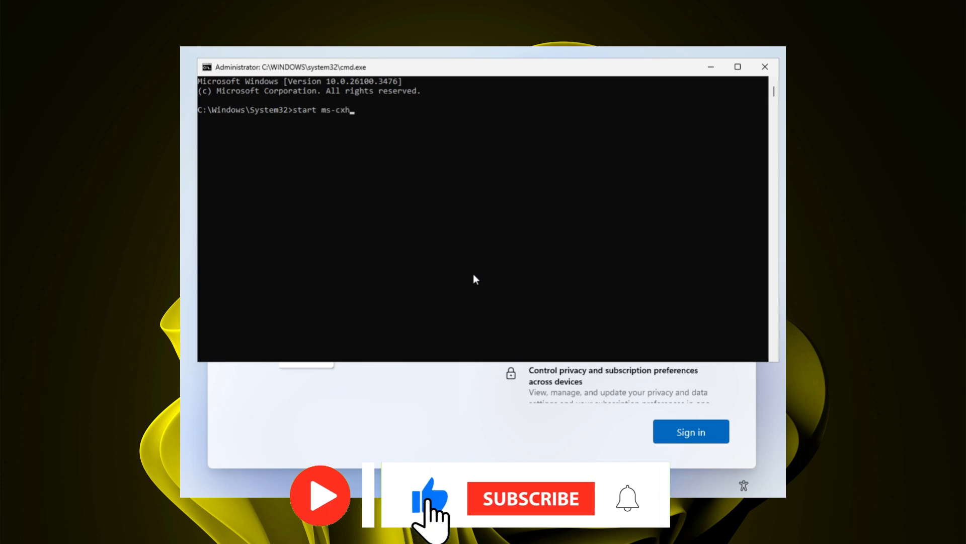
pyautogui.write('://')
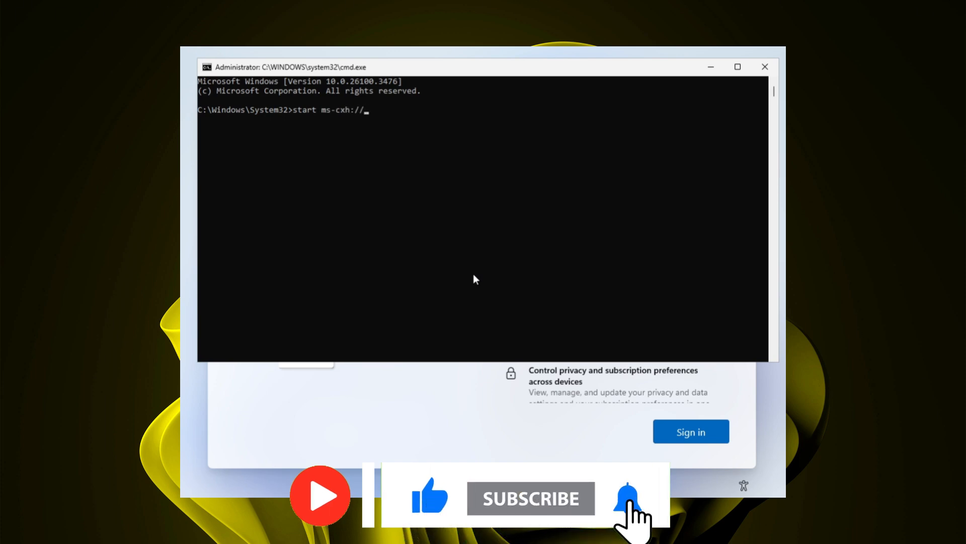
pyautogui.write('localonly')
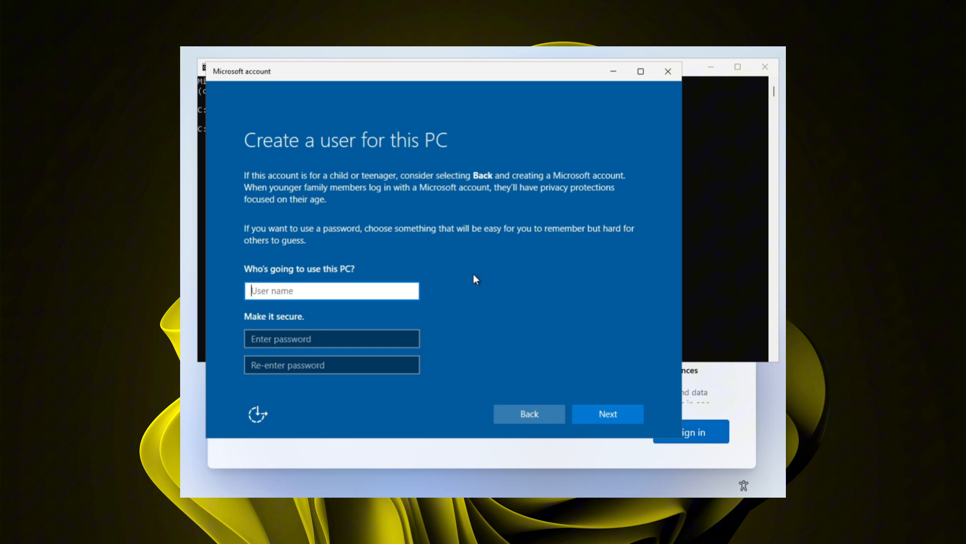
# Create the local user 'IT Superhero' and sign in as that account.
pyautogui.write('IT Super')
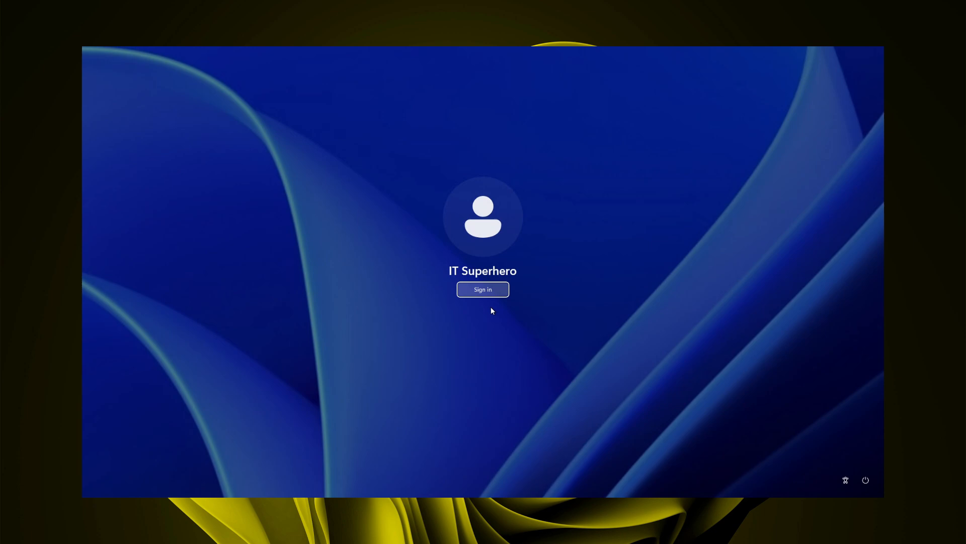
pyautogui.click(483, 289)
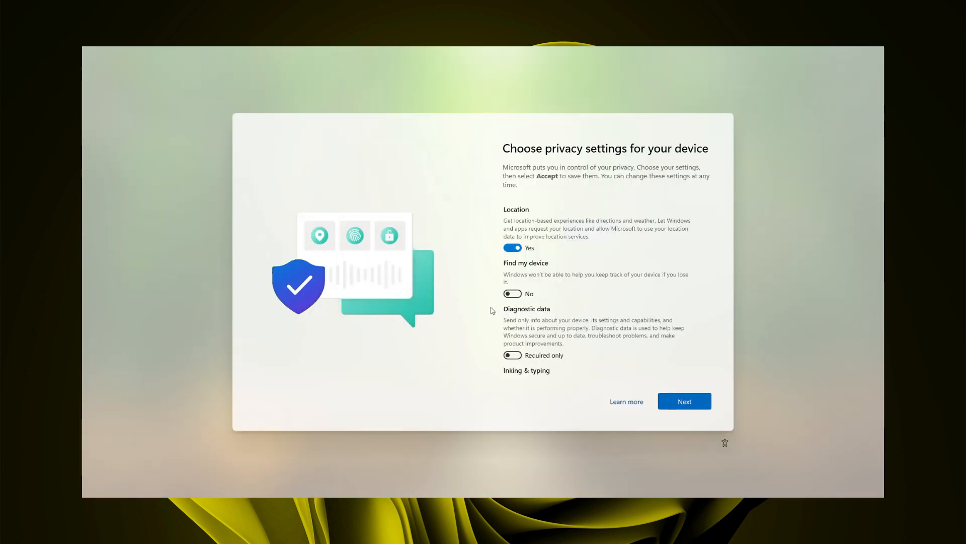